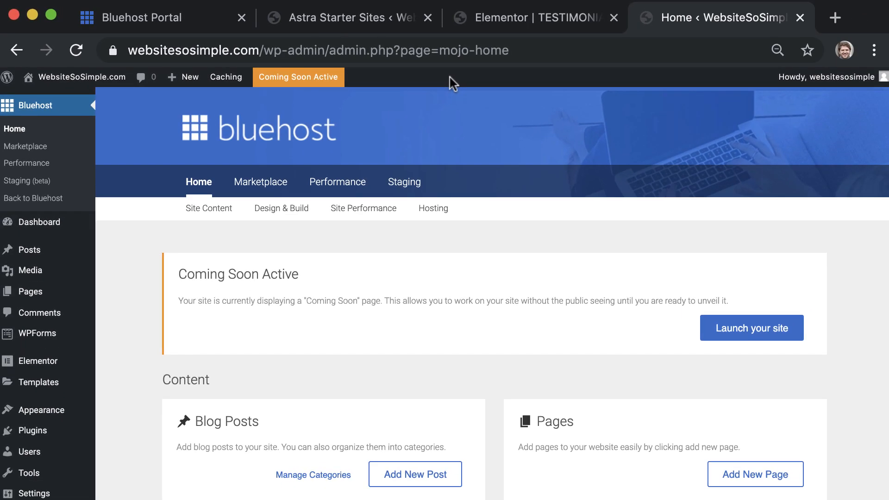
mouse_move(462, 95)
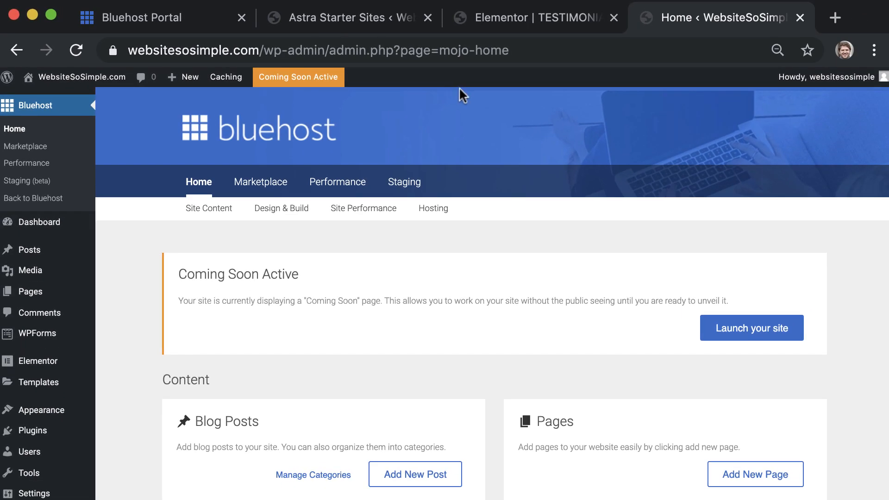
Launch WebsiteSoSimple.com from the Coming Soon notice and view its live homepage.
click(752, 327)
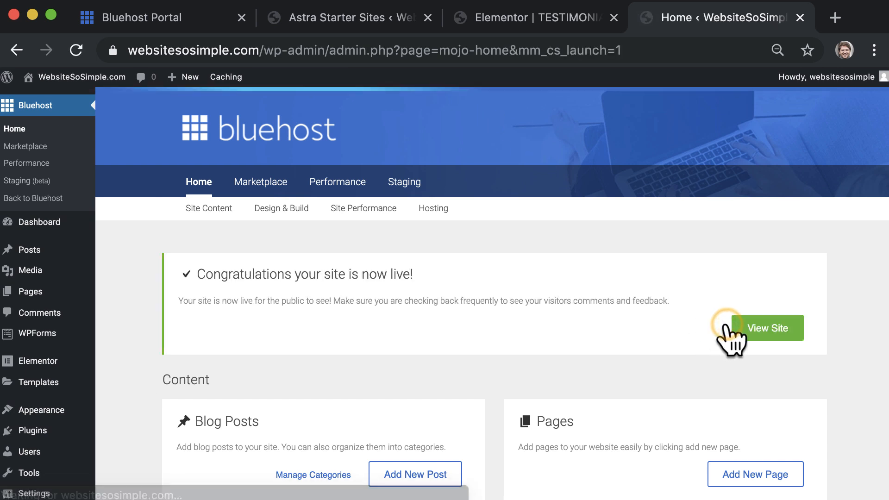
click(767, 328)
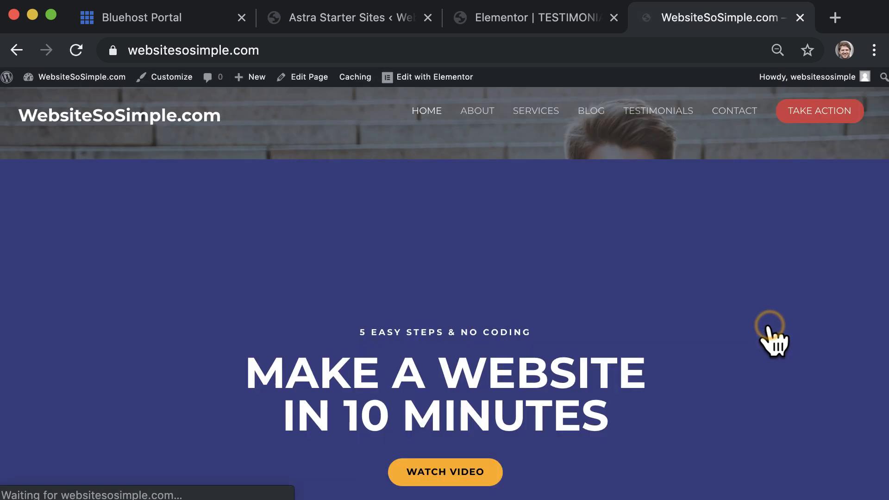